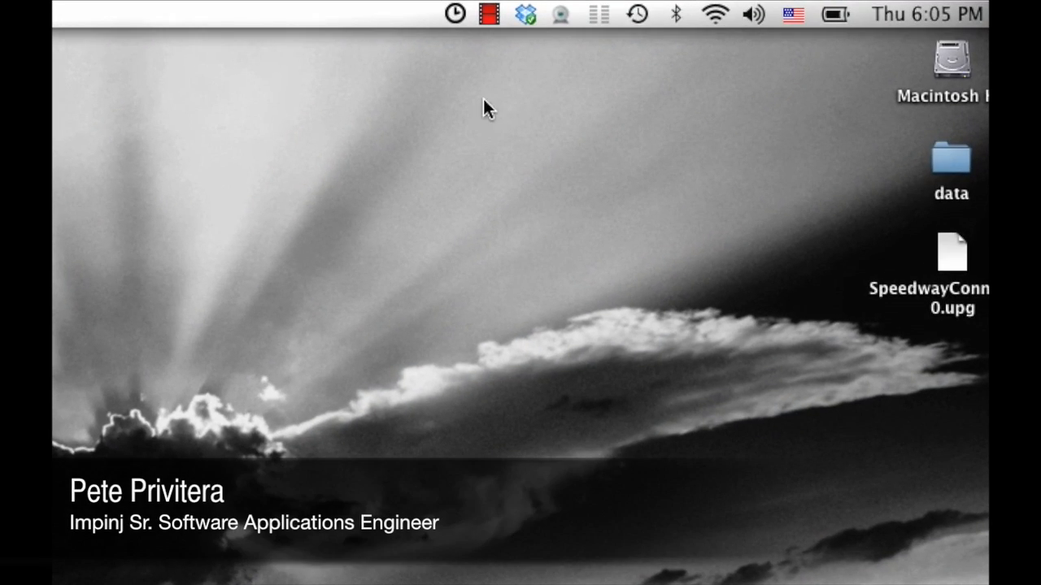
# Start the Thyme stopwatch from its menu-bar icon
pyautogui.click(455, 15)
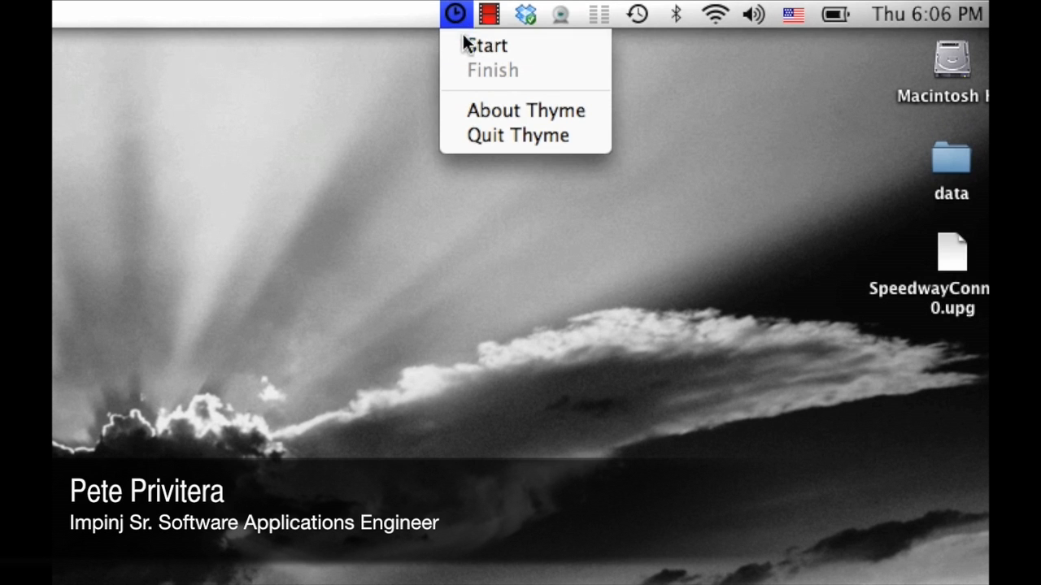
pyautogui.click(484, 45)
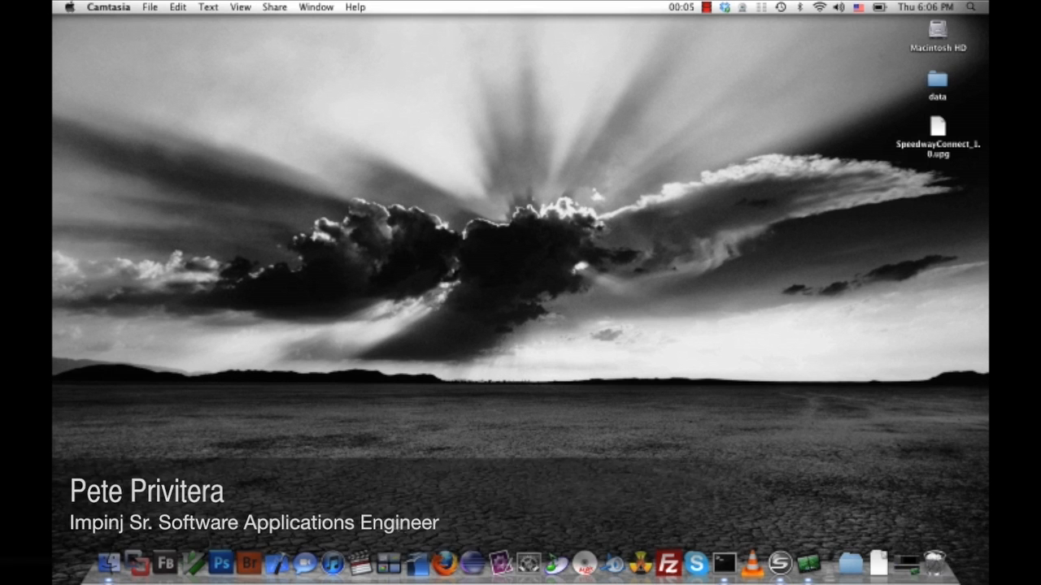
# Browse to speedwayr-10-25-32.local in Firefox and sign in as user root
pyautogui.click(444, 562)
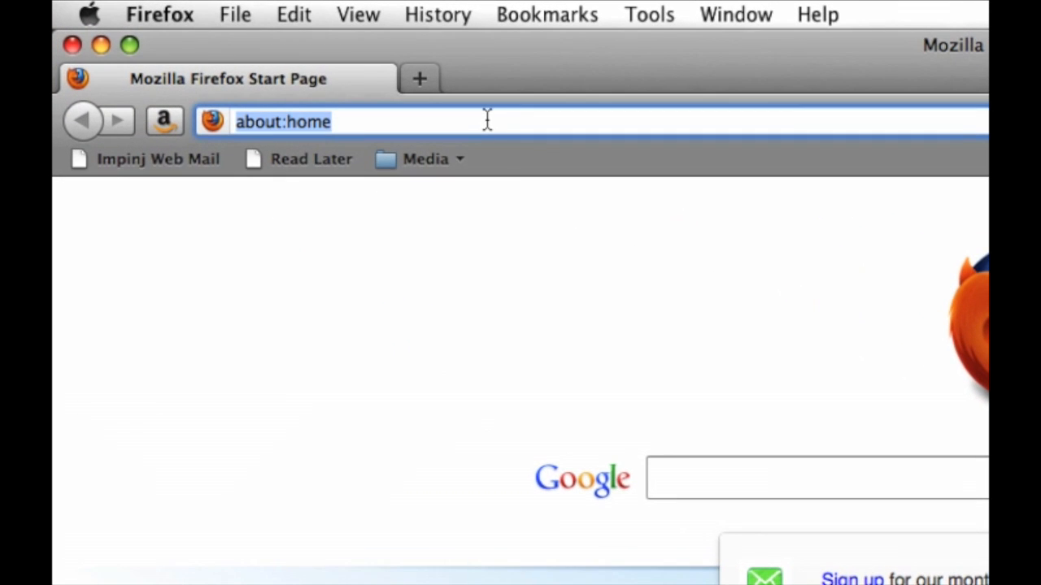
pyautogui.write('speedwa')
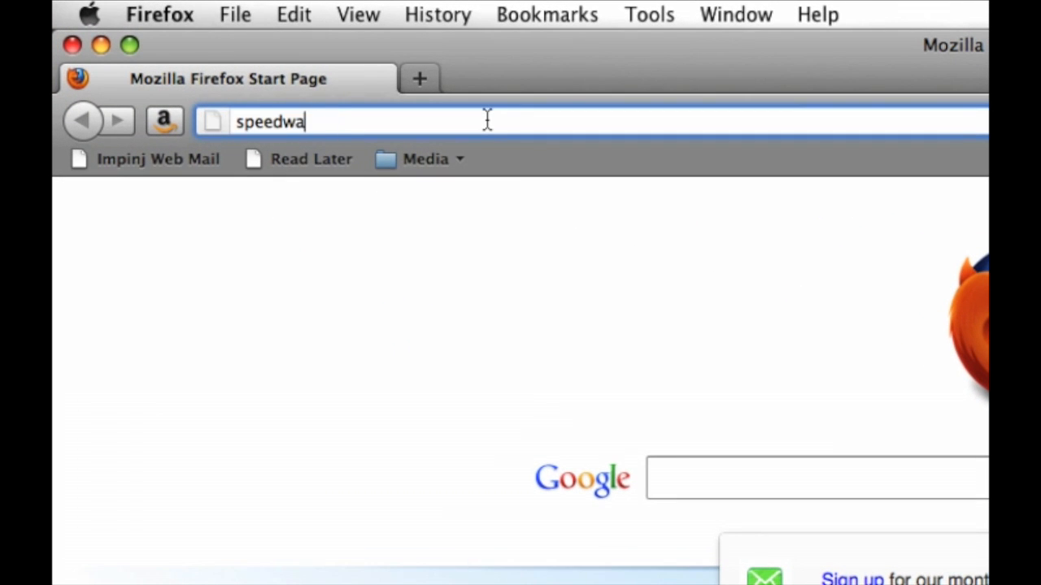
pyautogui.write('yr-10-1')
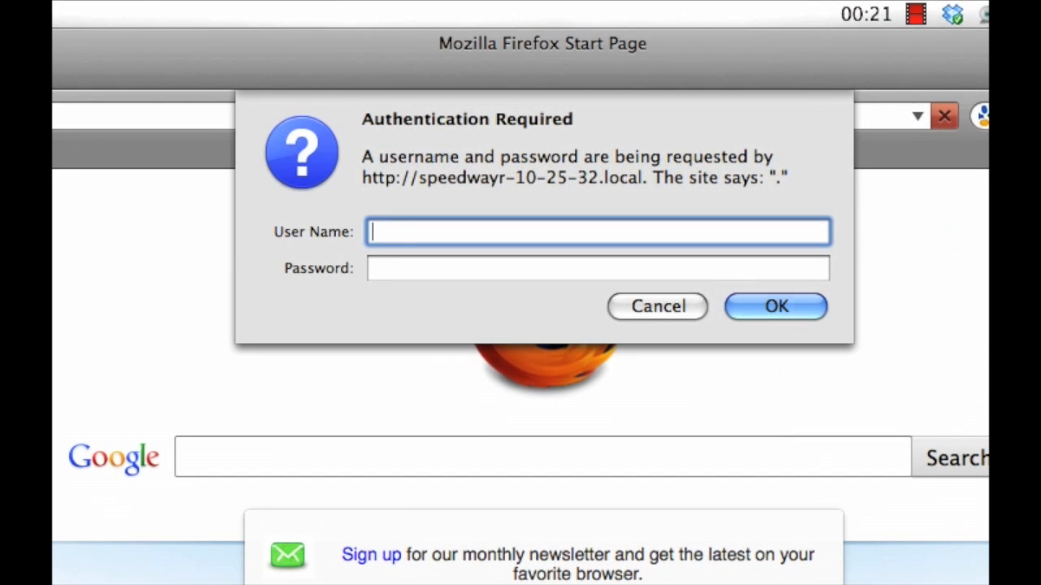
pyautogui.write('root')
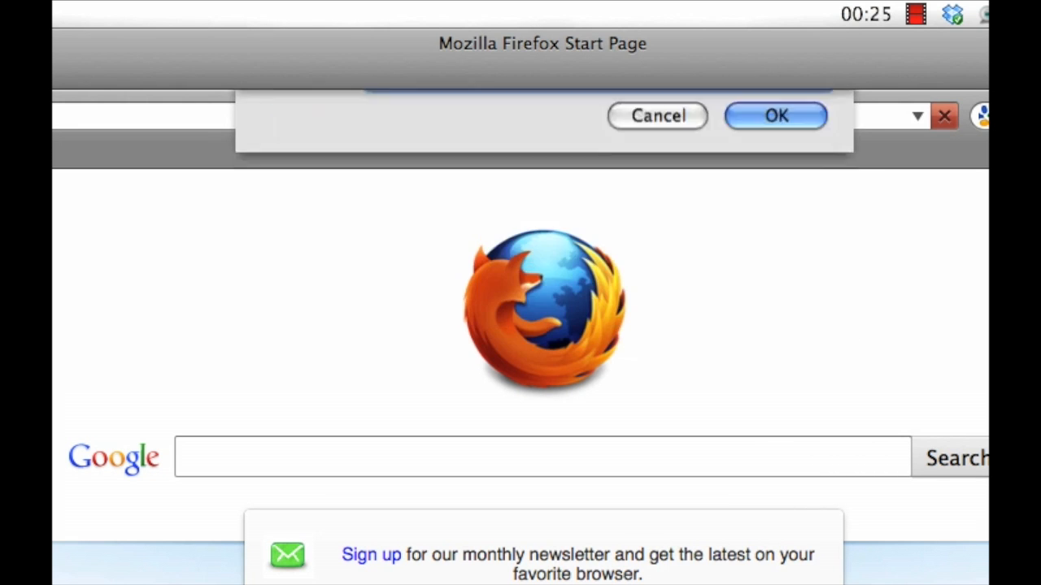
pyautogui.click(774, 115)
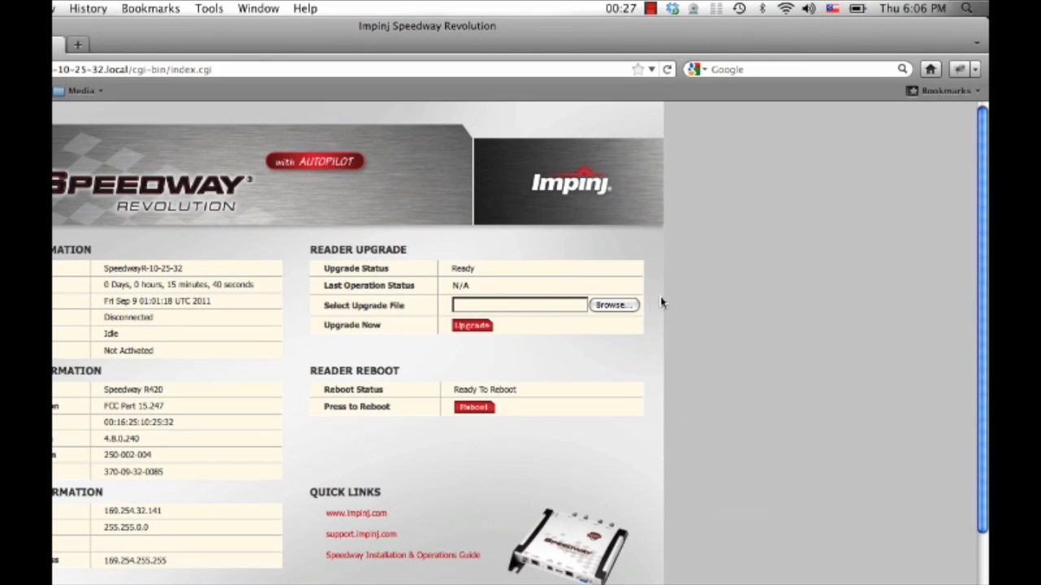
# Select the Speedway Connect .upg file from the Desktop and launch the reader upgrade
pyautogui.click(611, 305)
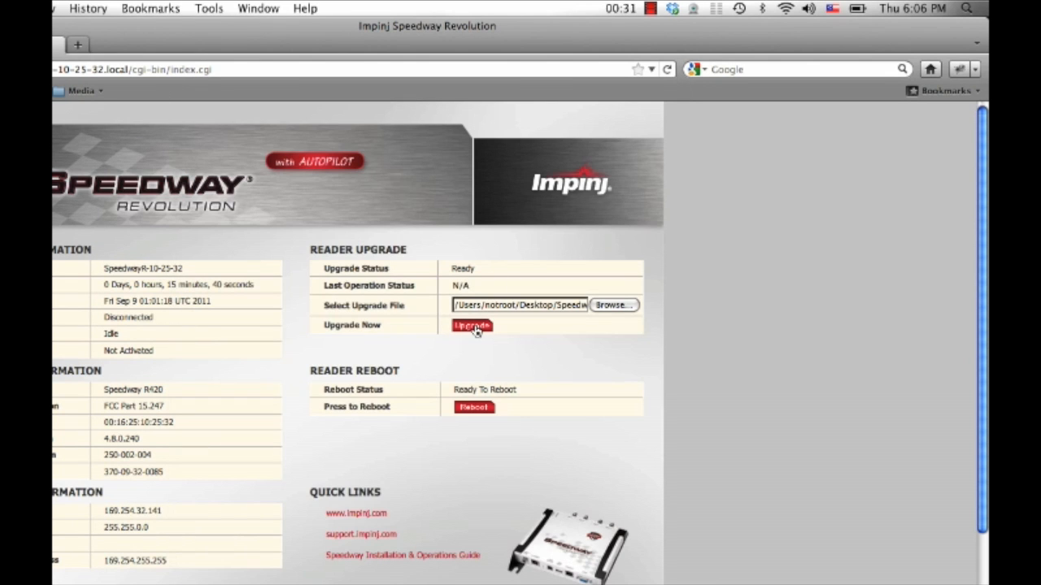
pyautogui.click(471, 326)
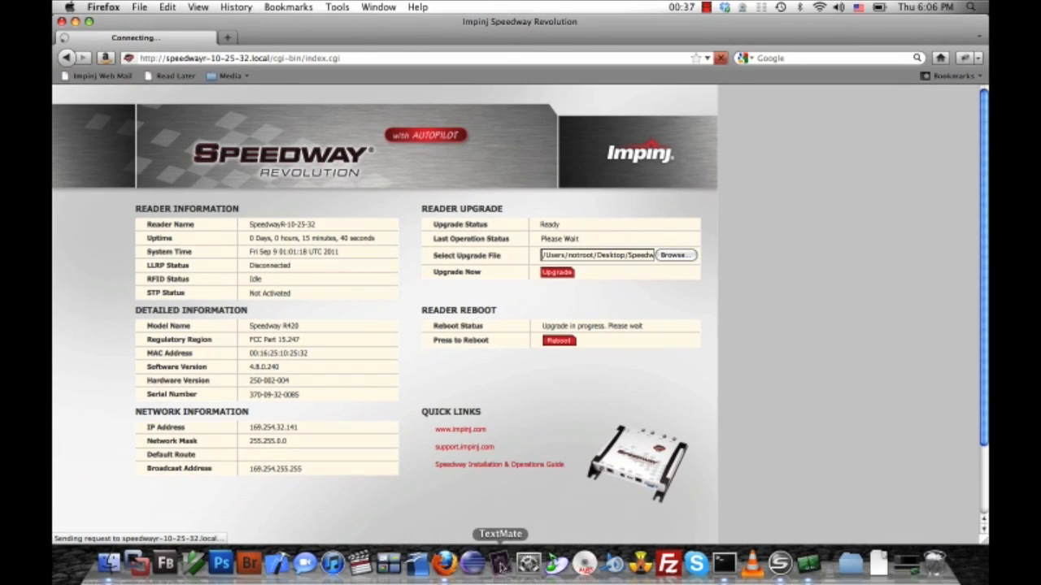
# Start a new TextMate document whose first line is require 'socket', followed by a blank line
pyautogui.click(499, 562)
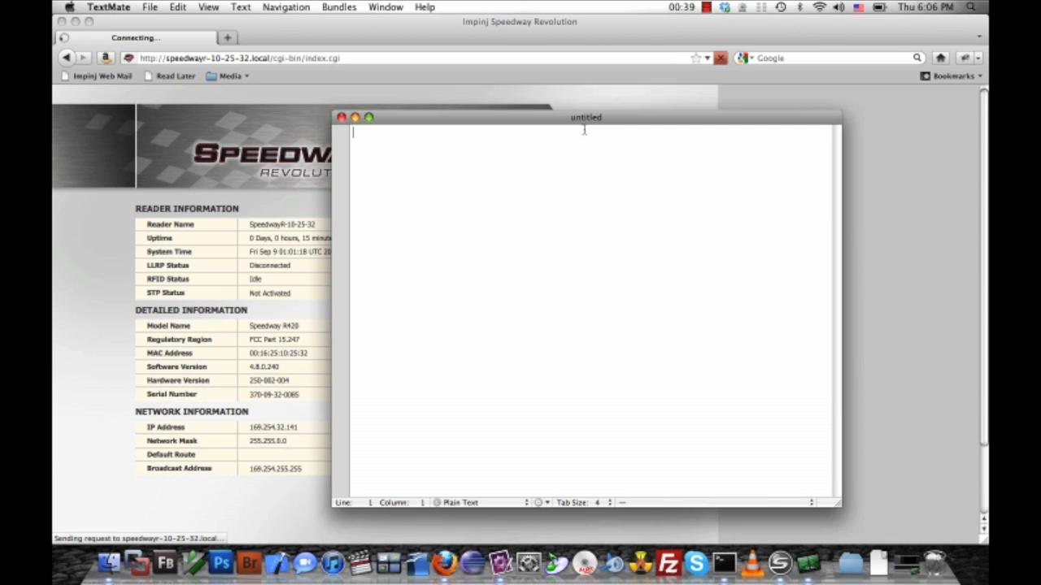
pyautogui.moveTo(586, 117); pyautogui.dragTo(659, 81)
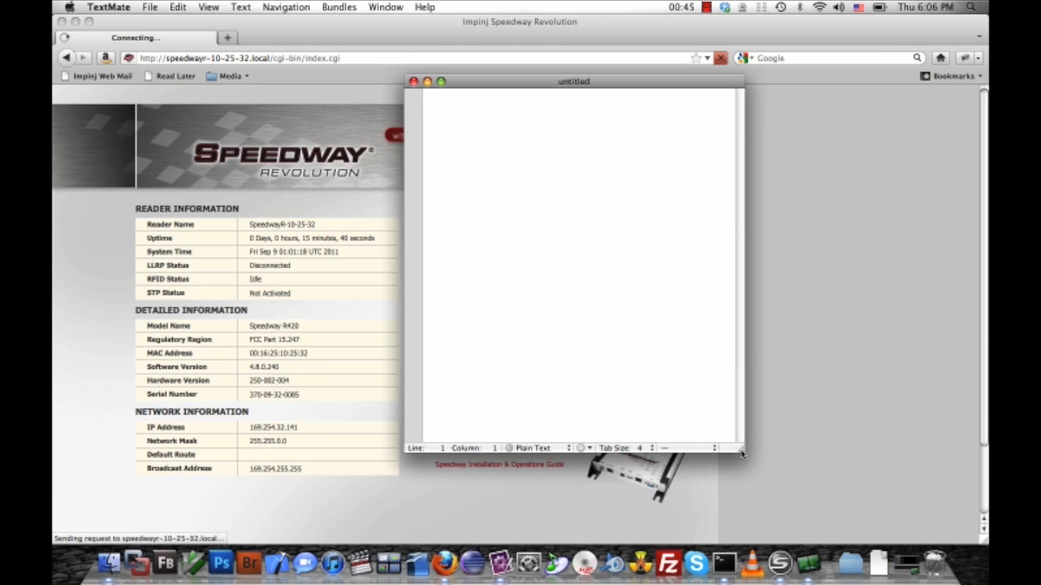
pyautogui.write('require')
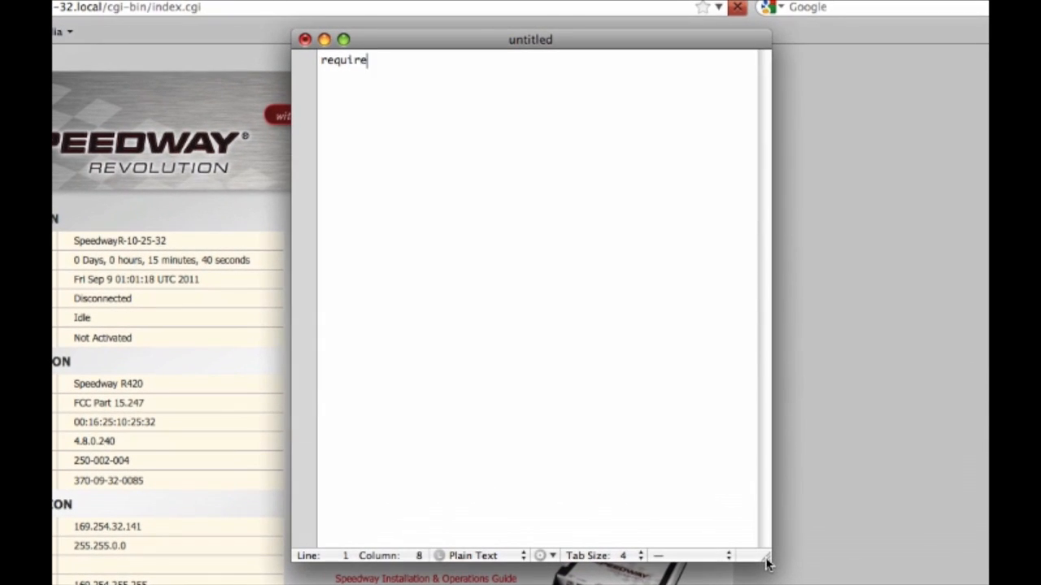
pyautogui.write("'socket")
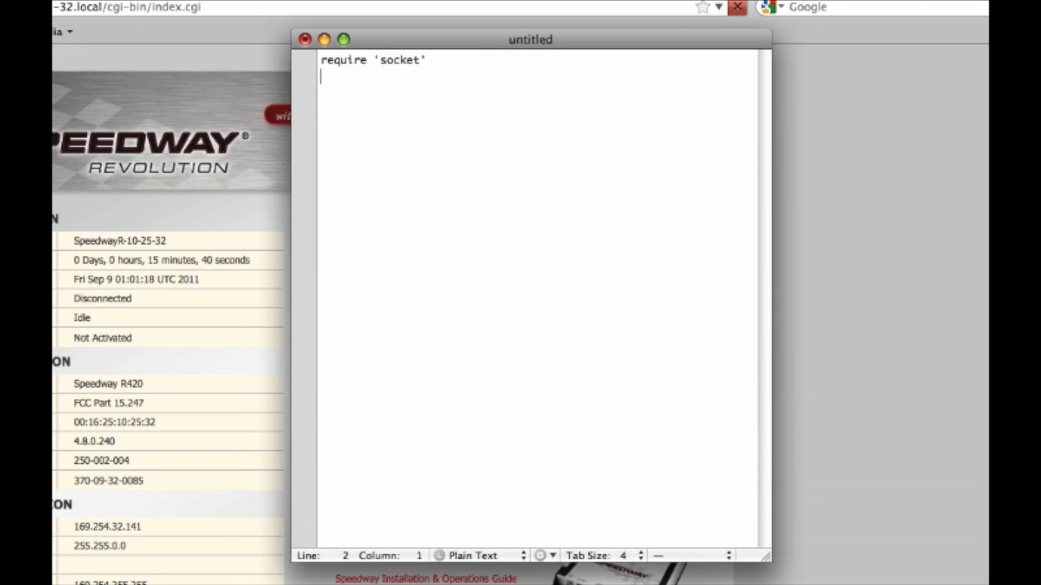
pyautogui.press('enter')
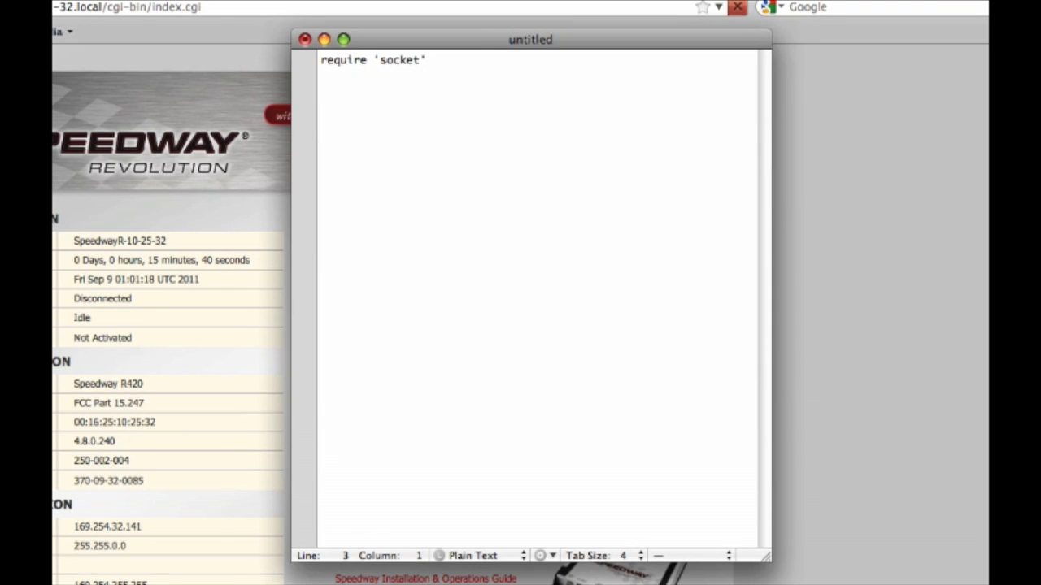
# Begin the second line with s = TCPSocket
pyautogui.write('s =')
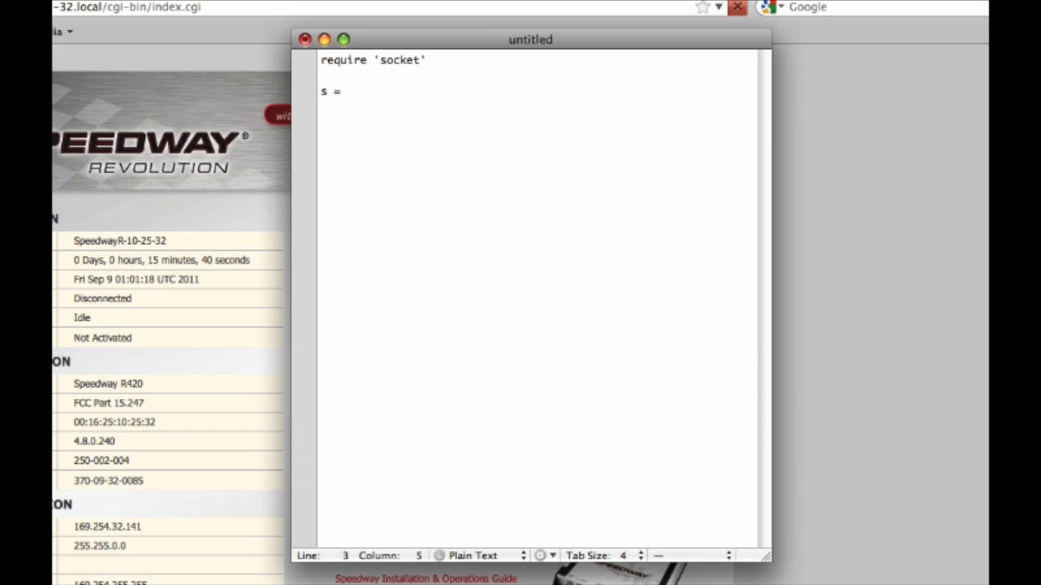
pyautogui.write('TCPSo')
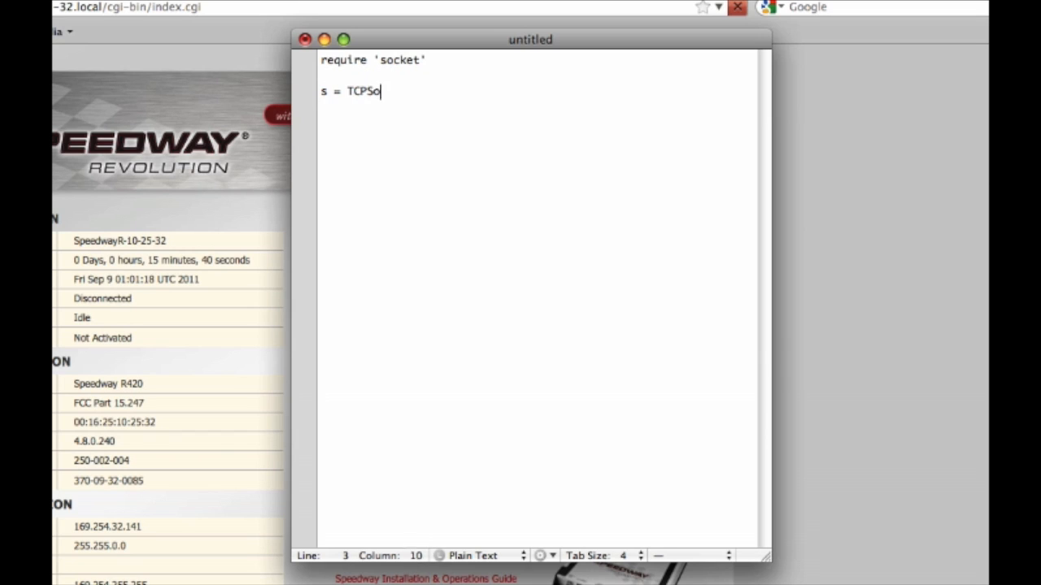
pyautogui.write('cket.')
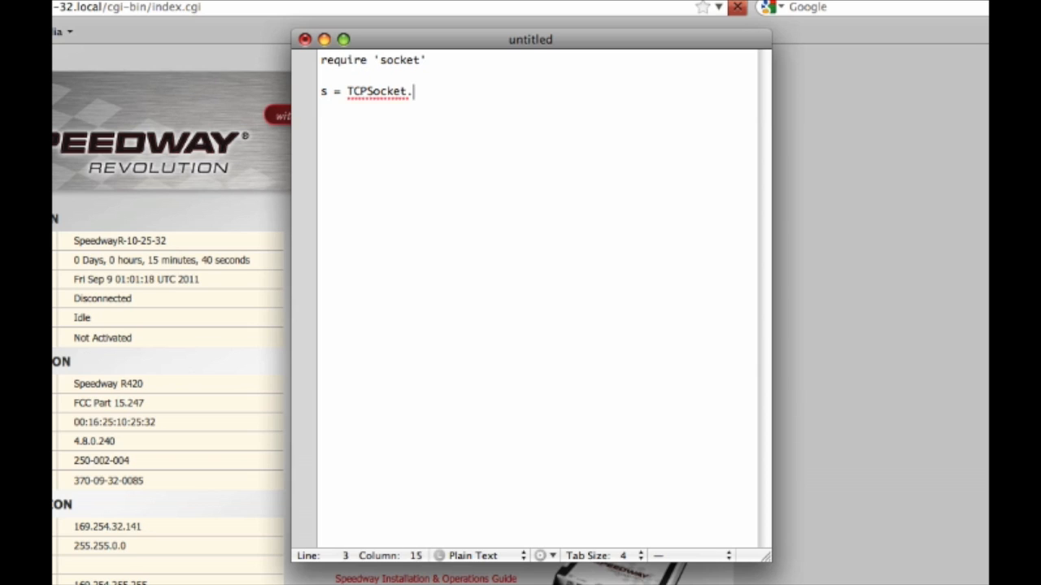
# Complete the line as s = TCPSocket.open("speedwayr-10-25-32.local", 14150)
pyautogui.write('open()')
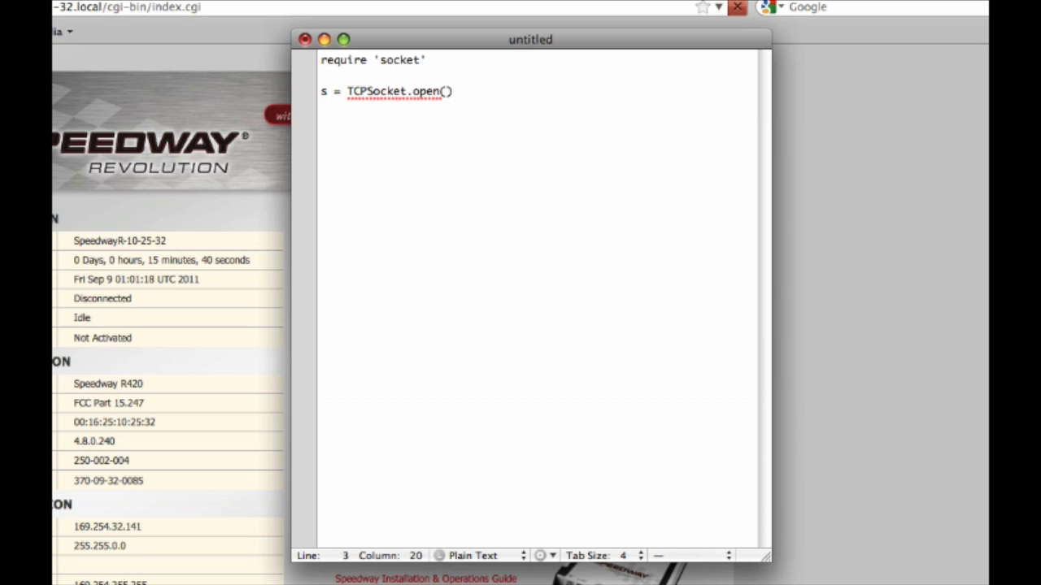
pyautogui.write('"')
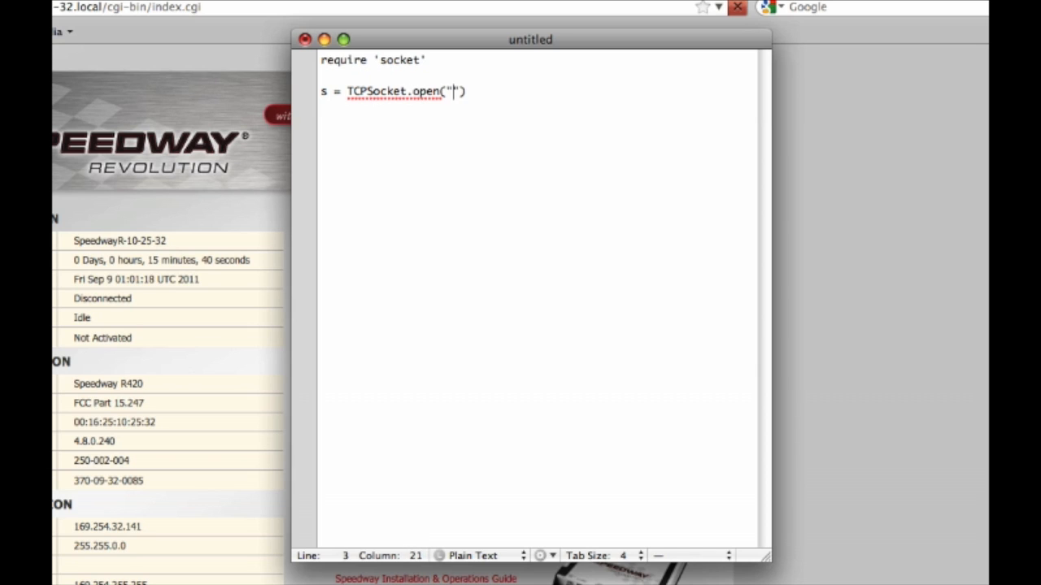
pyautogui.write('speedwayr')
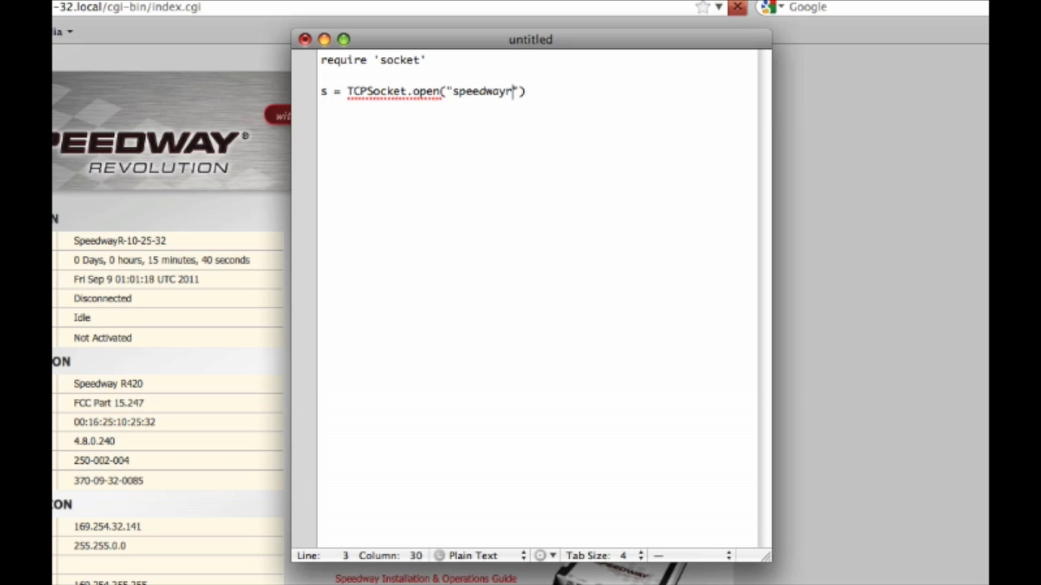
pyautogui.write('-10-25-32.loc')
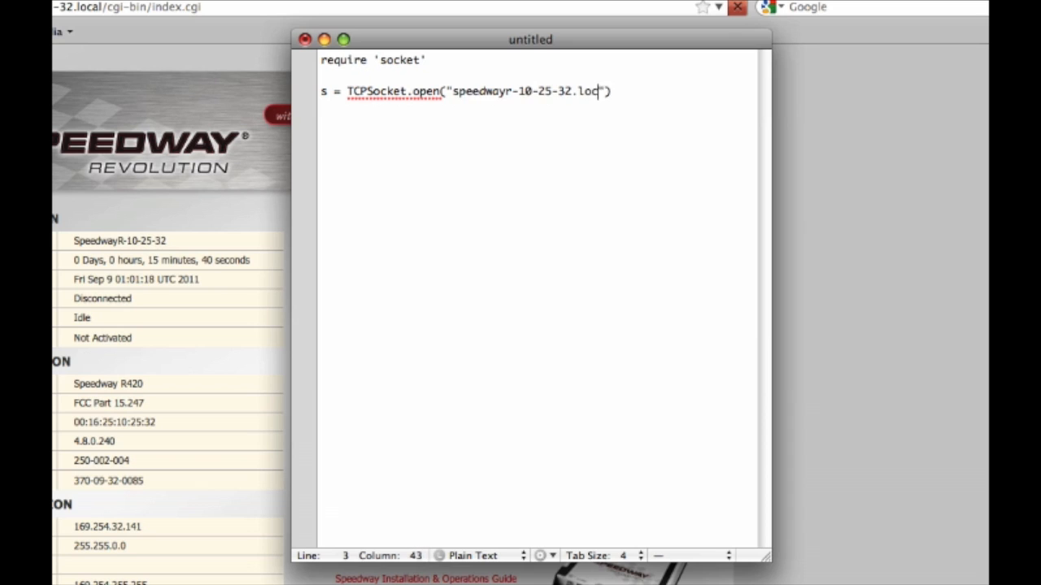
pyautogui.write('al')
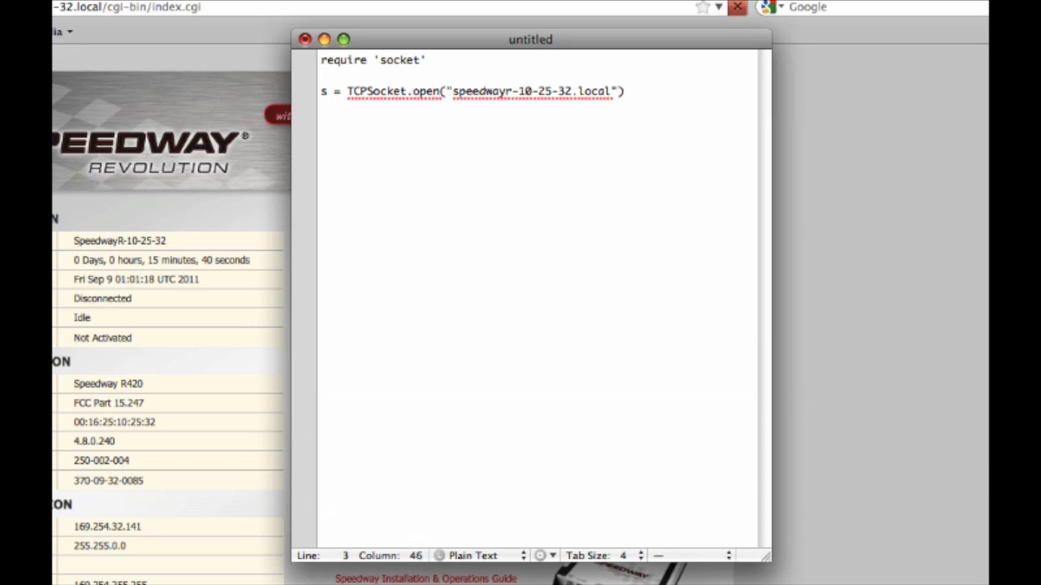
pyautogui.write(', 14150')
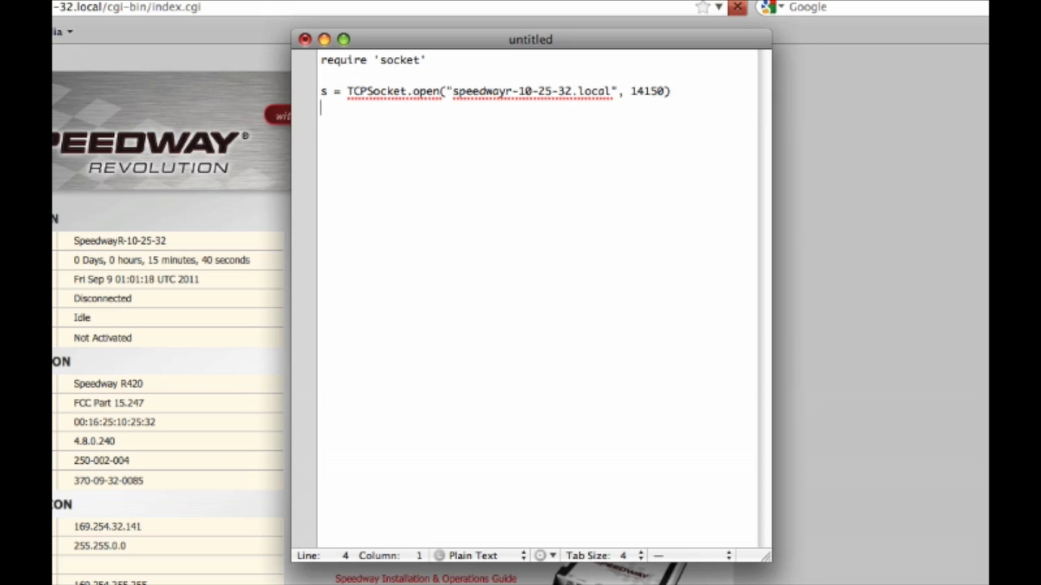
# Write a while line = s.gets loop that does puts line.chop, closed with end
pyautogui.write('while')
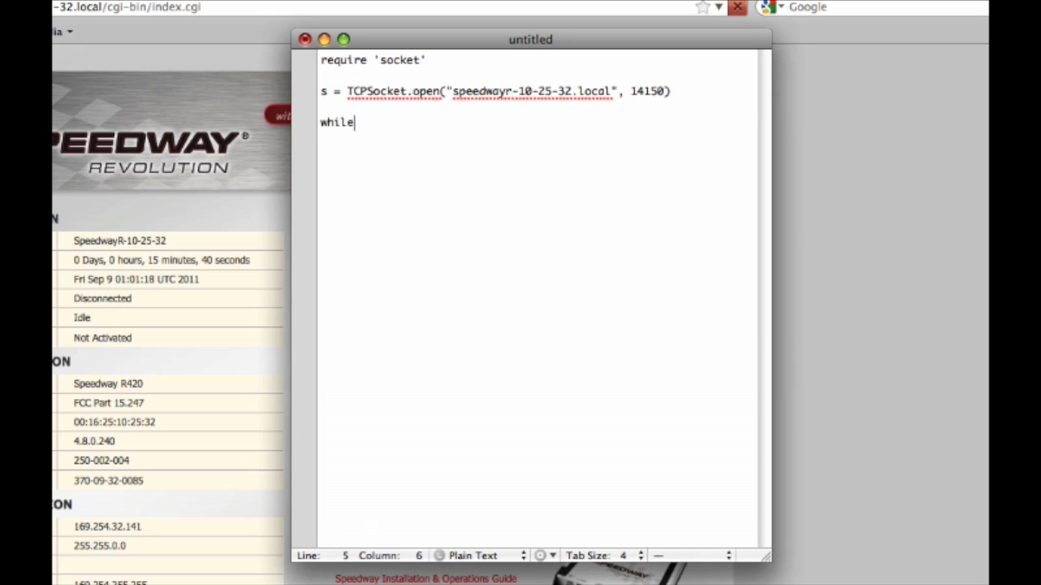
pyautogui.write('line')
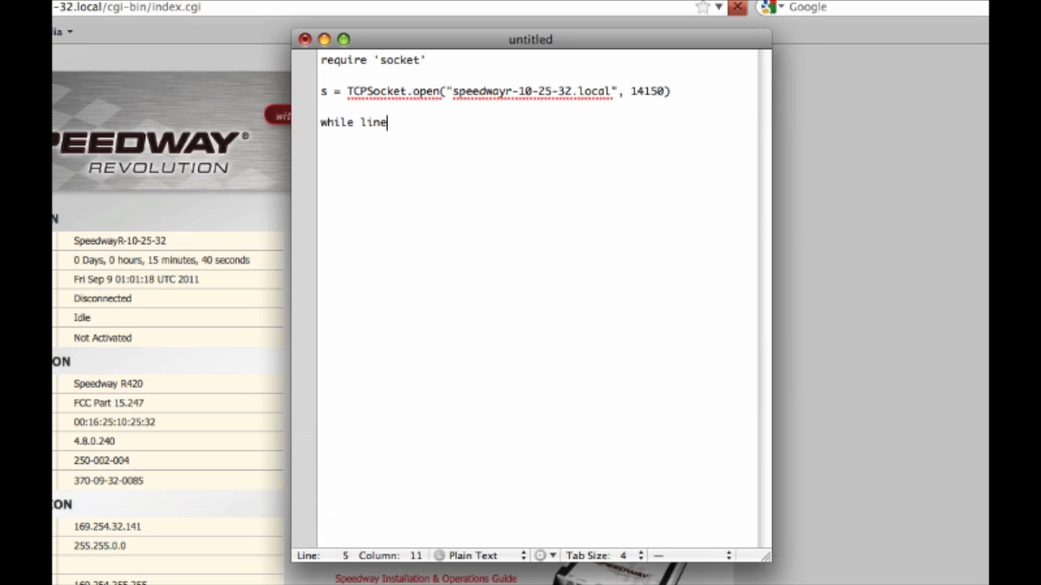
pyautogui.write('= s.')
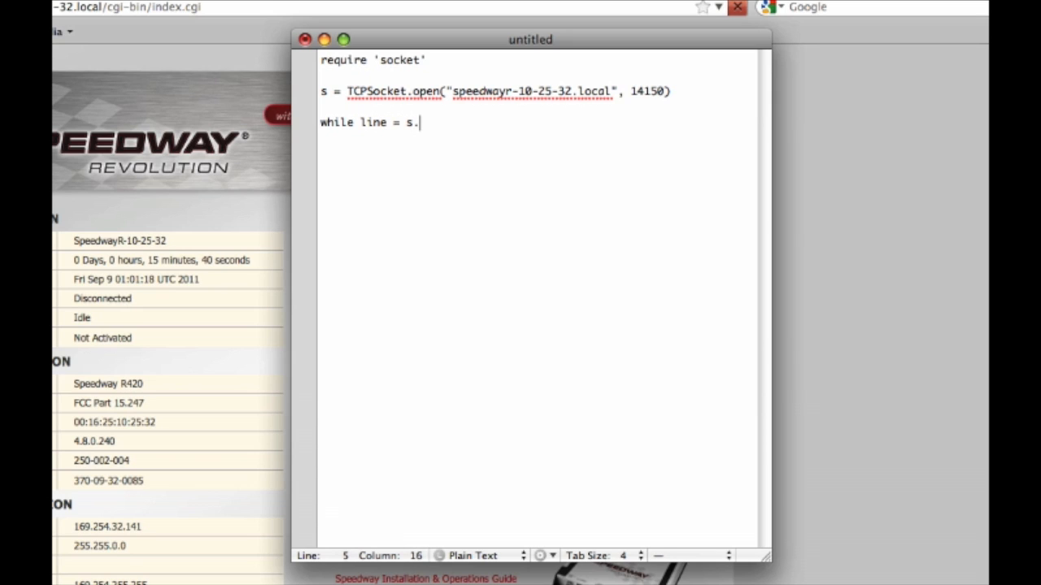
pyautogui.write('gets')
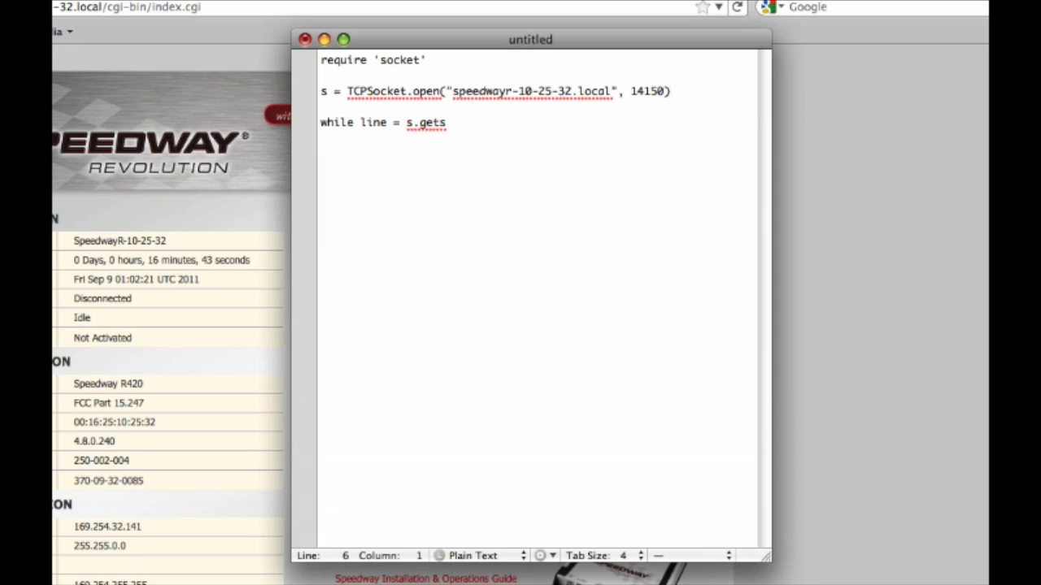
pyautogui.write('put')
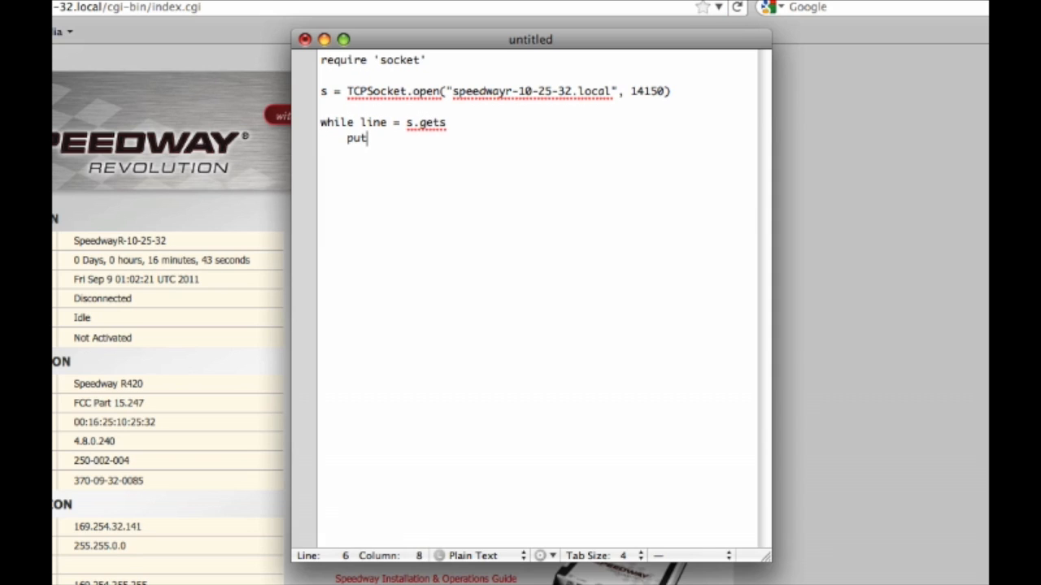
pyautogui.write('s lin')
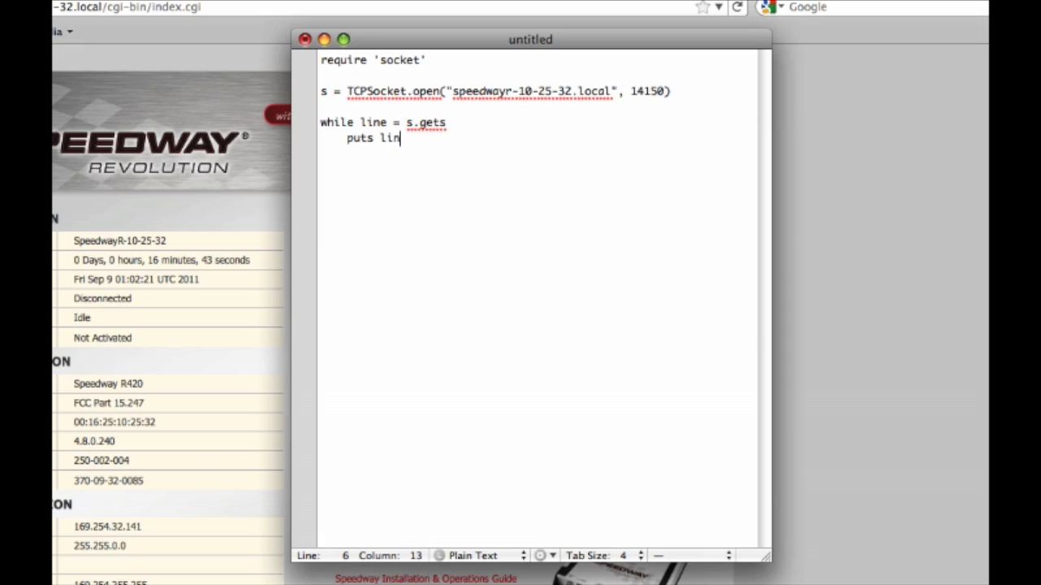
pyautogui.write('.cho')
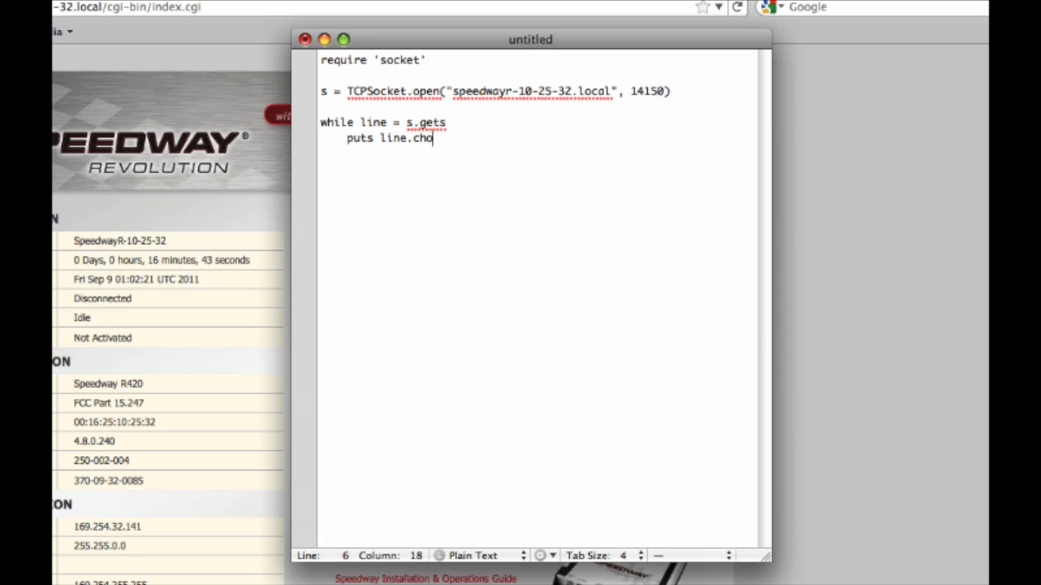
pyautogui.press('Return')
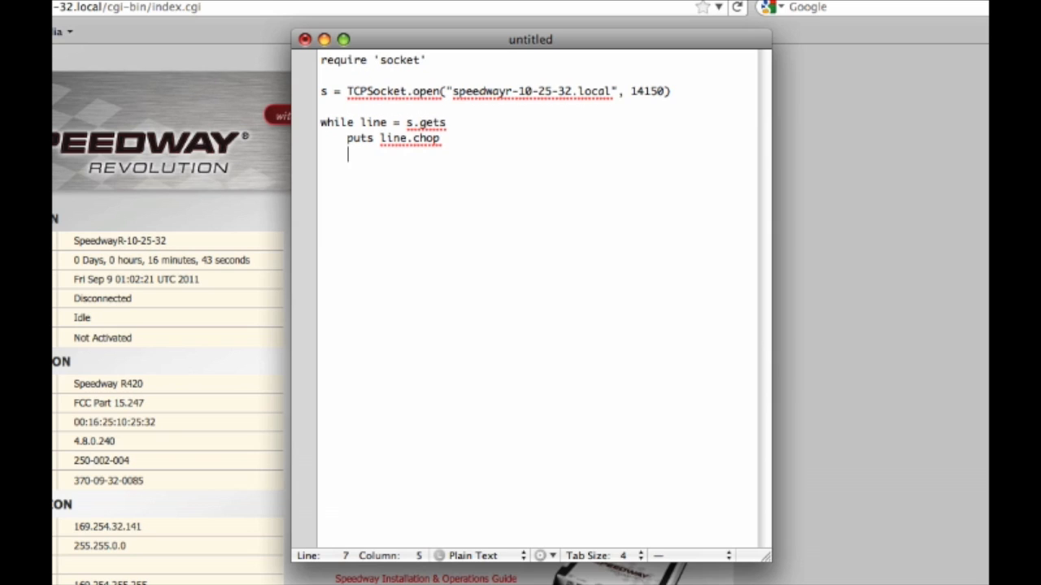
pyautogui.write('end')
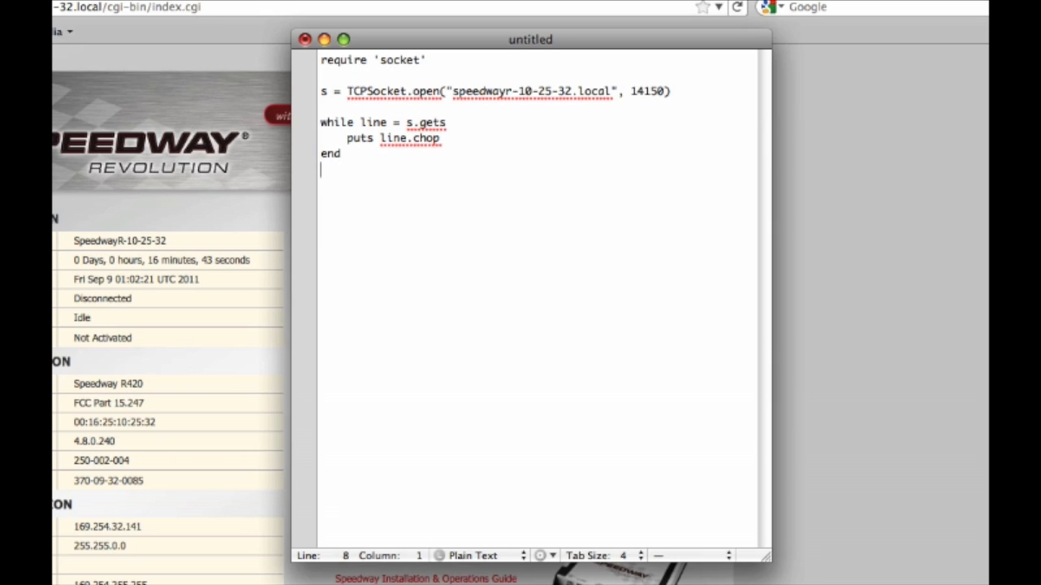
# Add s.close as the last line and bring up the Save dialog
pyautogui.write('s.')
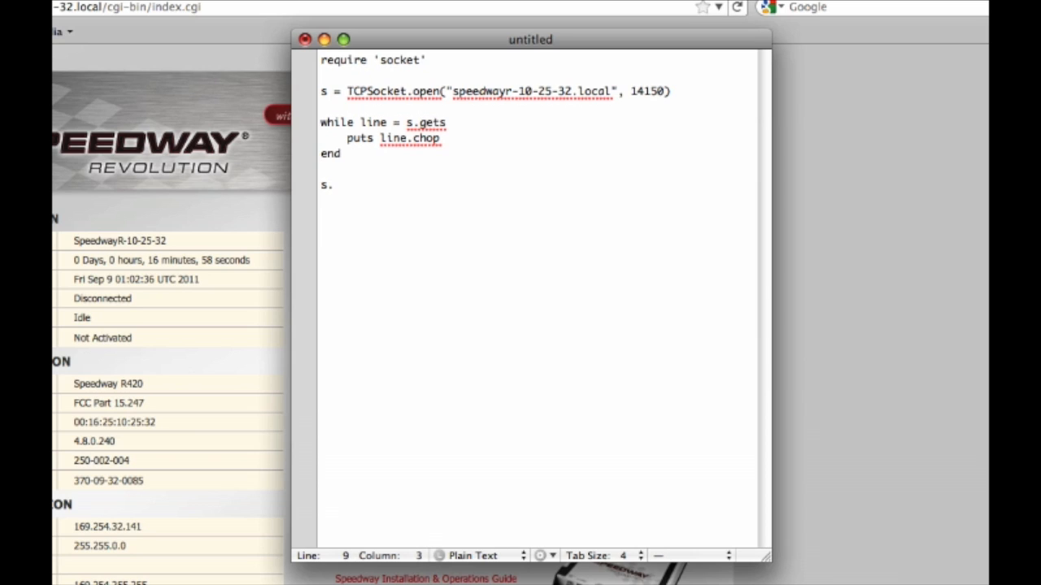
pyautogui.write('close')
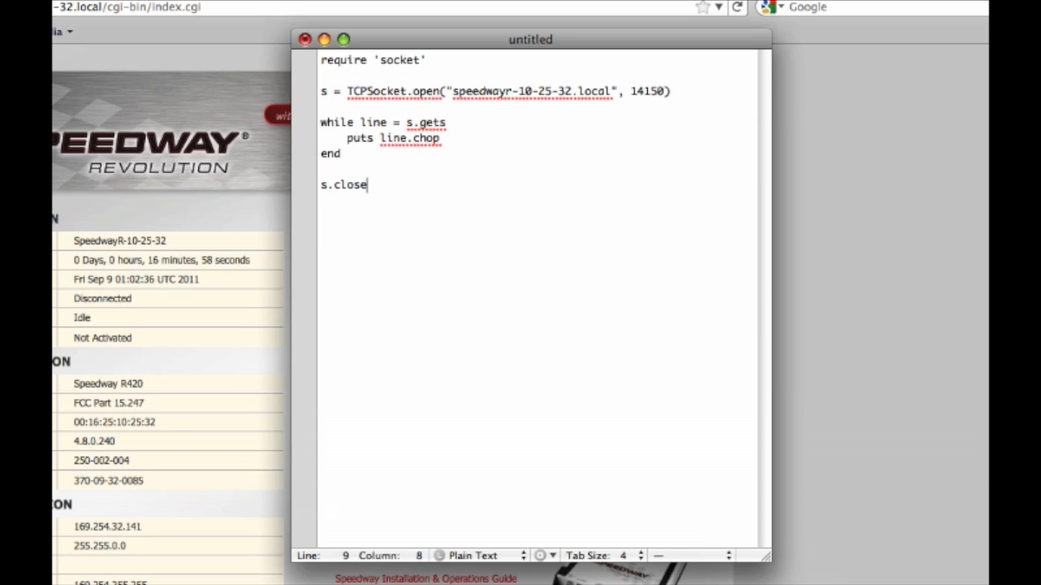
pyautogui.press('cmd+s')
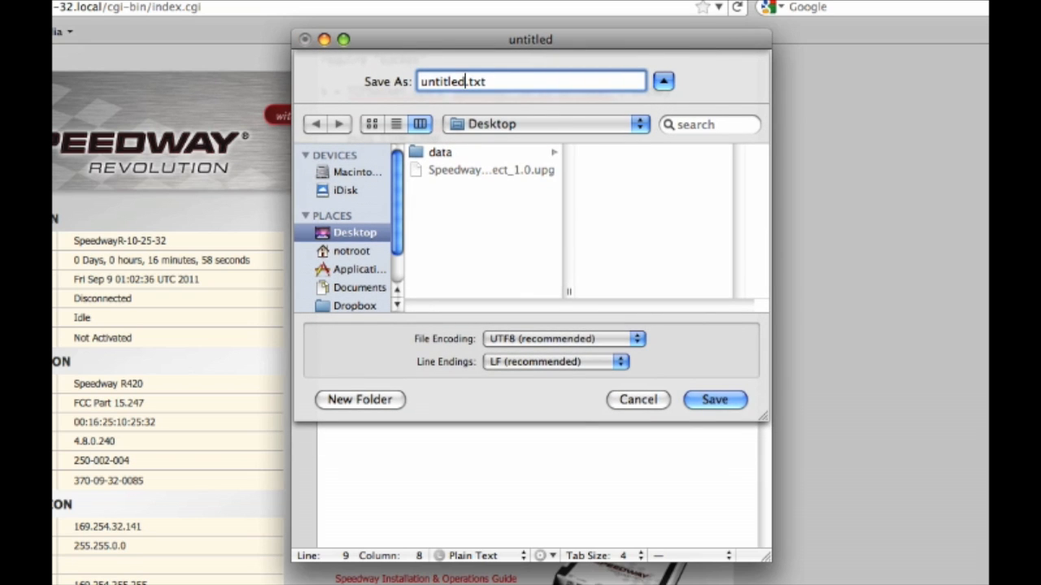
# Save the script on the Desktop as read_tags.rb and close its window
pyautogui.press('BackSpace')
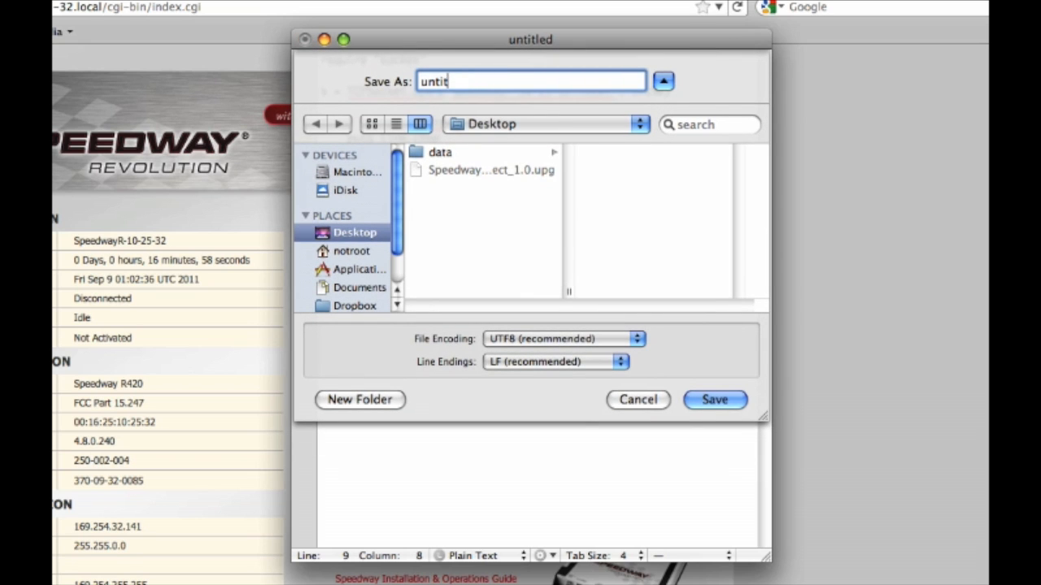
pyautogui.write('read_tags')
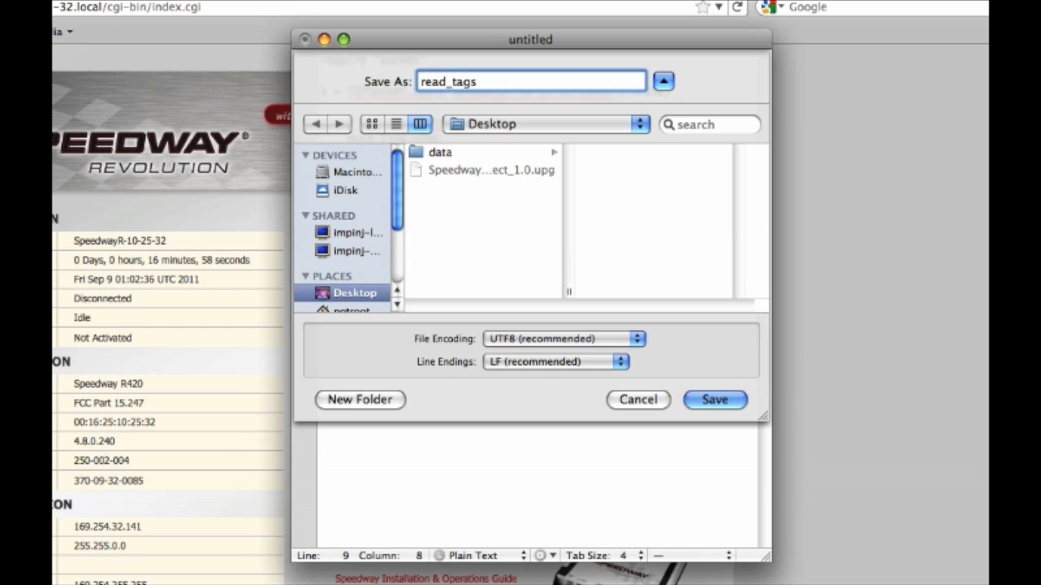
pyautogui.write('.rb')
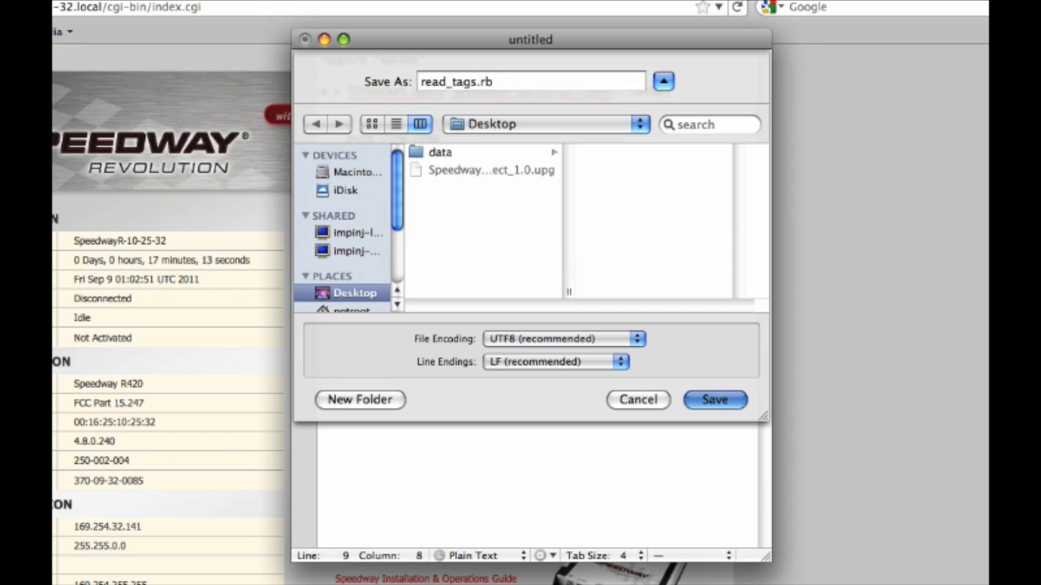
pyautogui.click(714, 400)
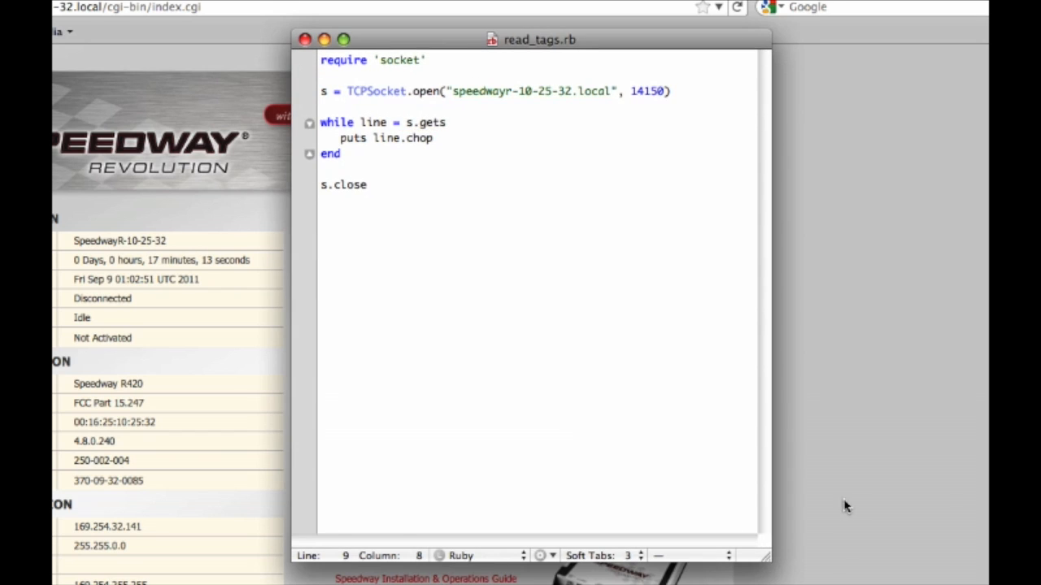
pyautogui.click(366, 185)
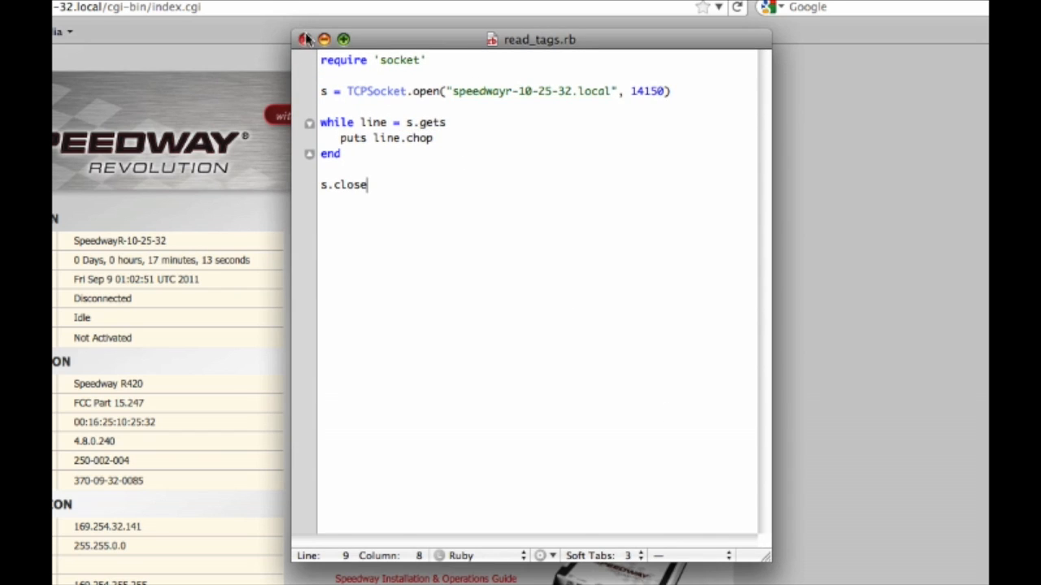
# Reboot the Speedway reader from its web page and confirm the restart
pyautogui.click(305, 39)
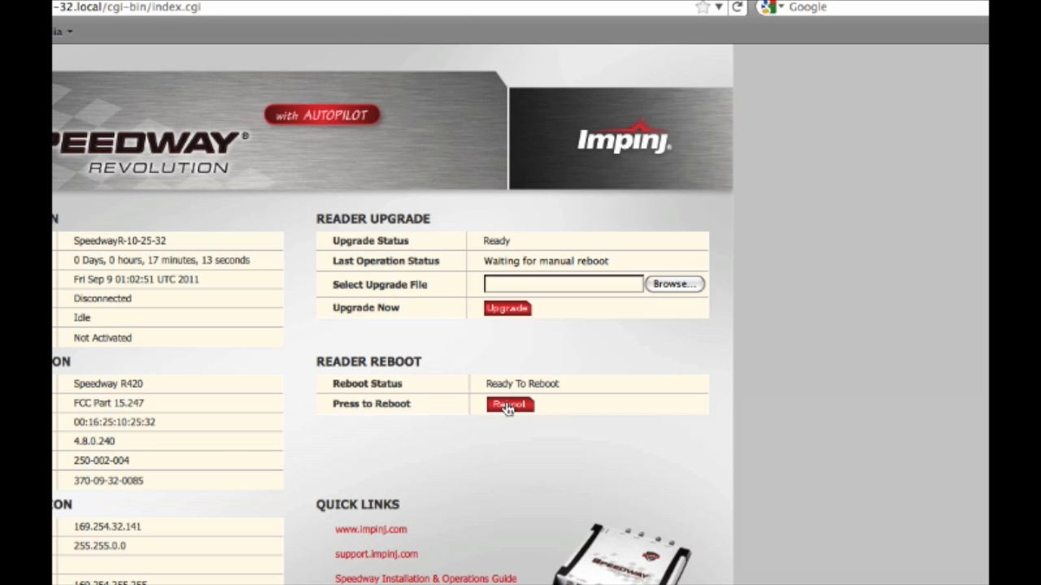
pyautogui.click(507, 403)
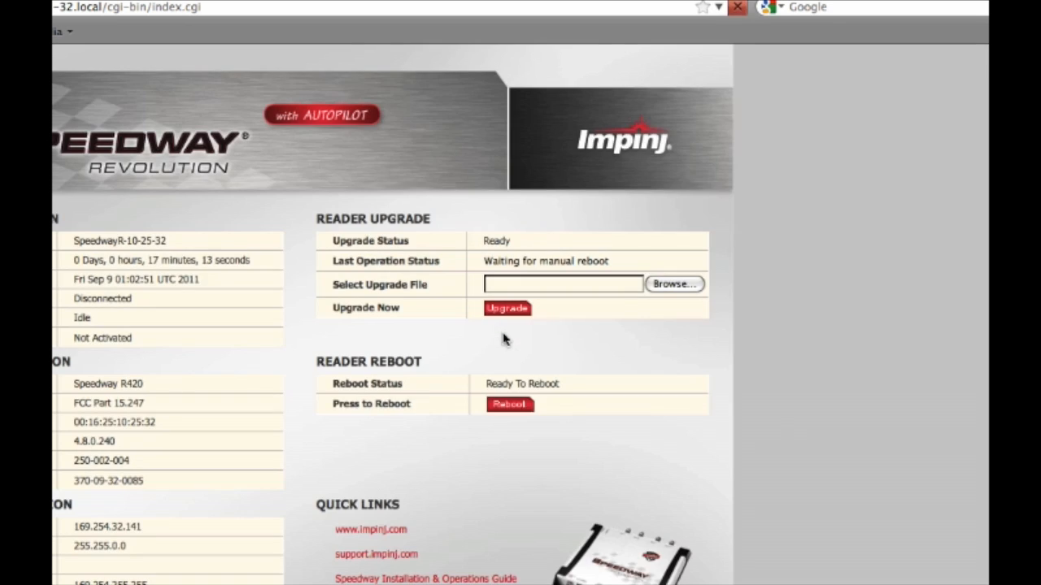
pyautogui.click(511, 404)
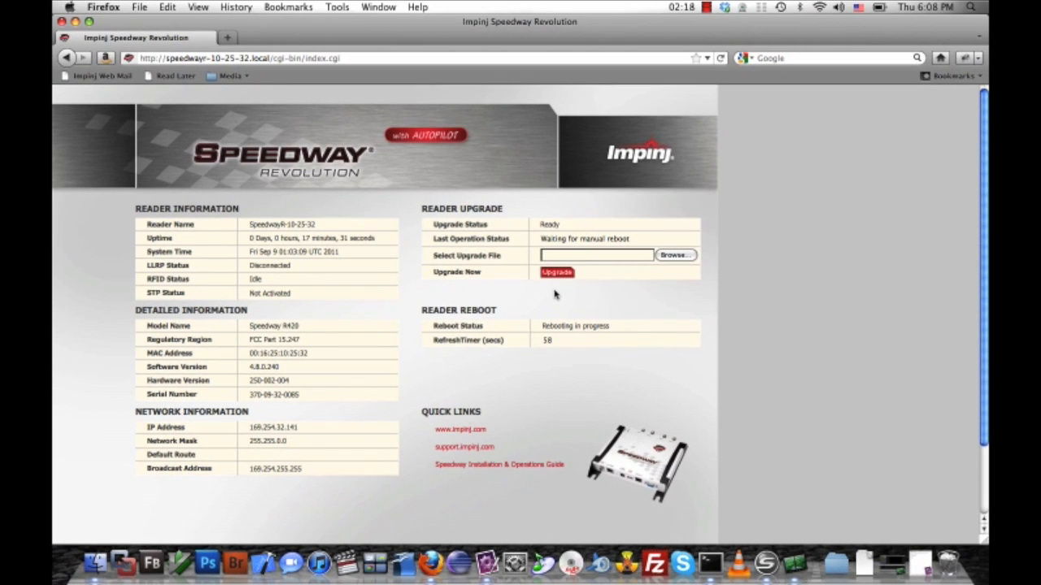
pyautogui.moveTo(709, 562)
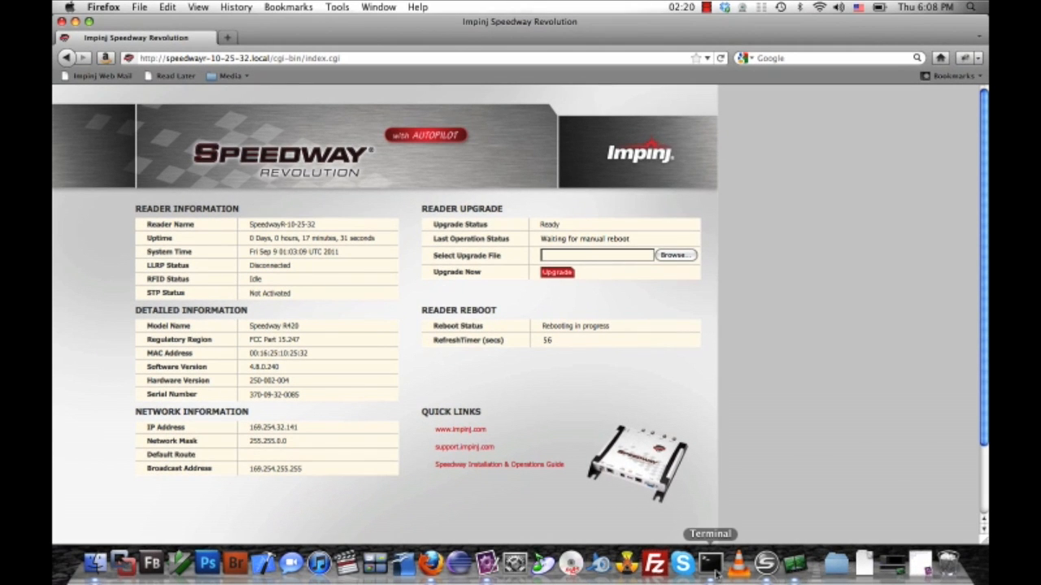
# Open a Terminal bash window at the Desktop folder
pyautogui.click(709, 562)
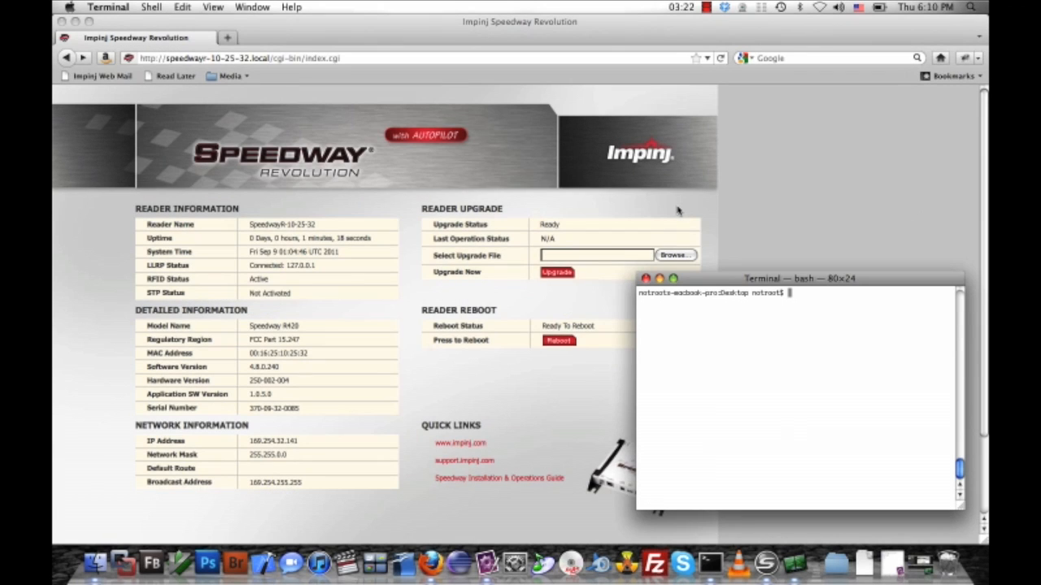
pyautogui.moveTo(454, 74)
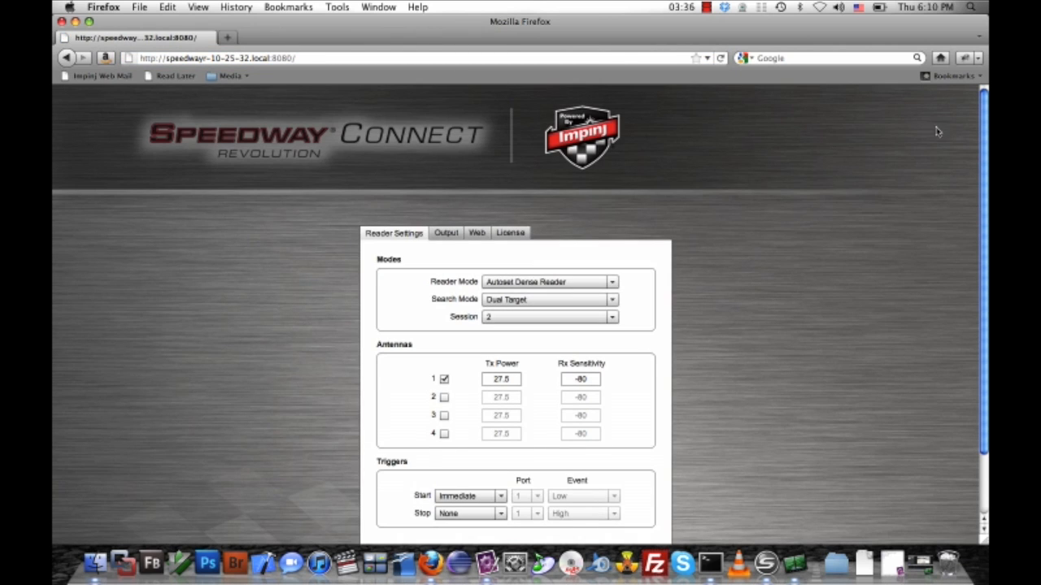
# Show Speedway Connect's Output section with TCP/IP Socket 14150 checked
pyautogui.click(446, 232)
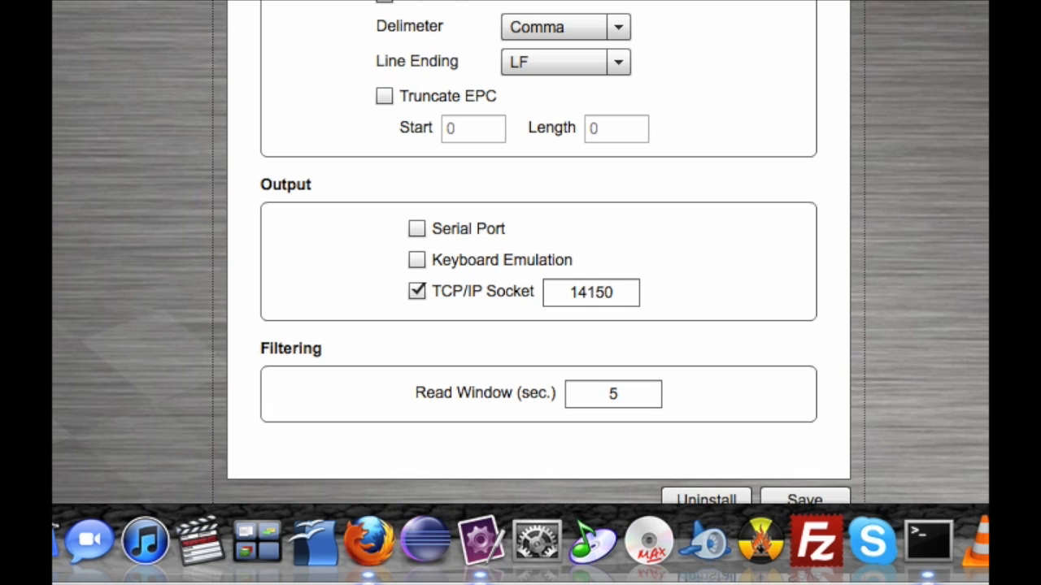
pyautogui.scroll(3)
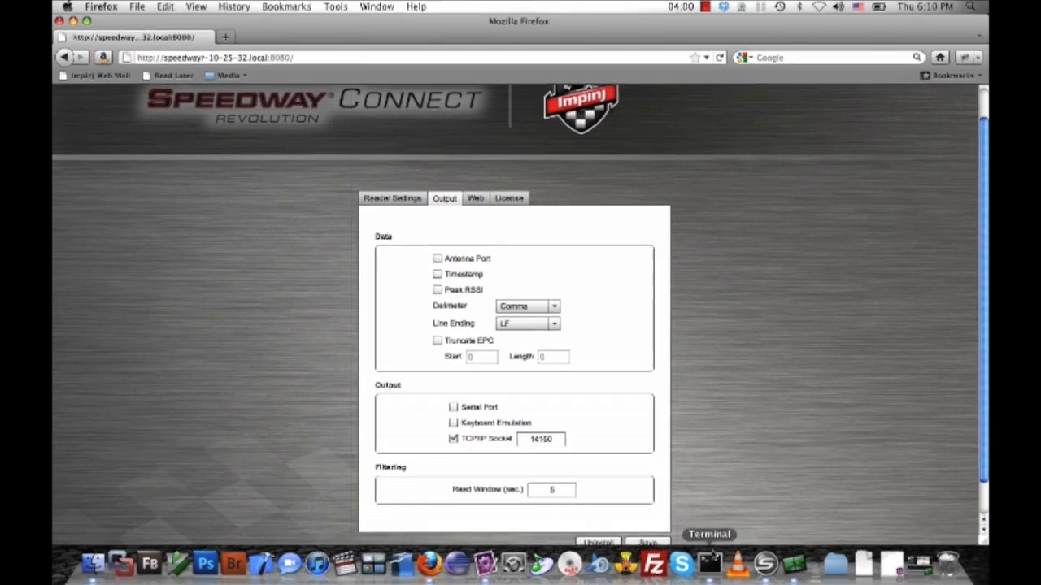
# Execute 'ruby read_tags.rb' so the reader's tag EPC hex codes stream to the console
pyautogui.click(708, 533)
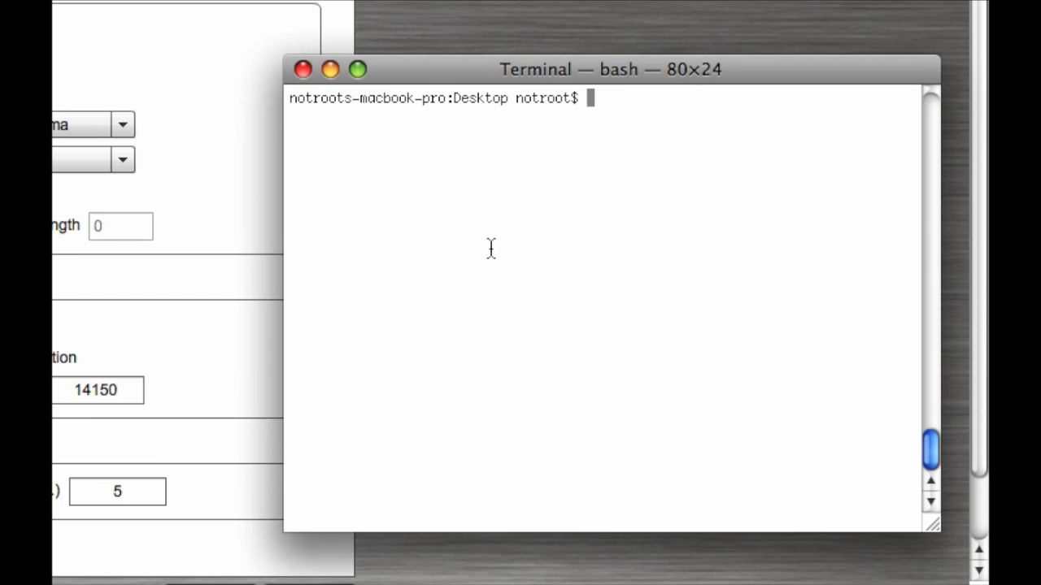
pyautogui.write('ruby')
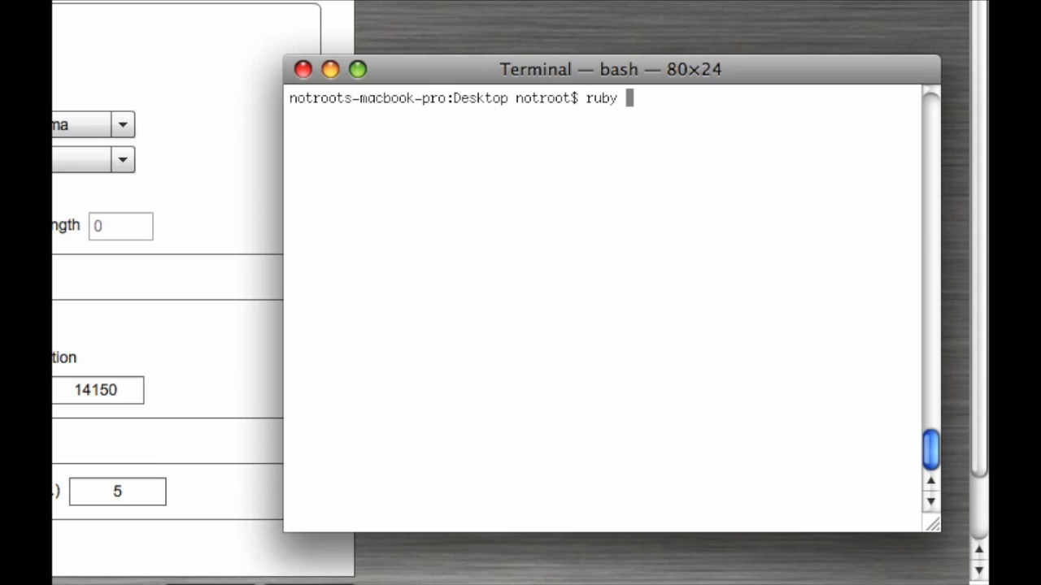
pyautogui.write('read_tags.rb')
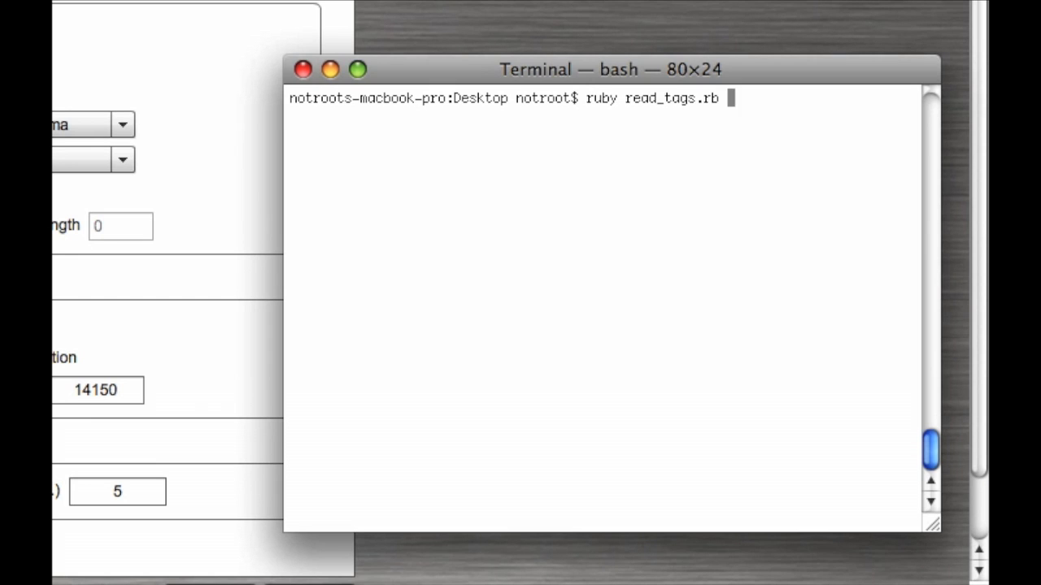
pyautogui.press('Return')
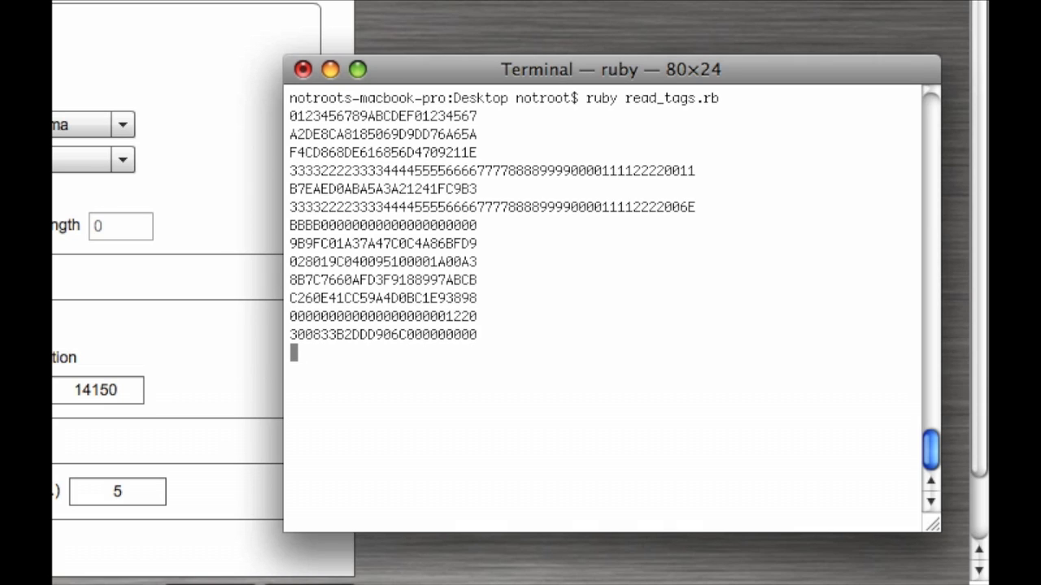
pyautogui.moveTo(673, 345)
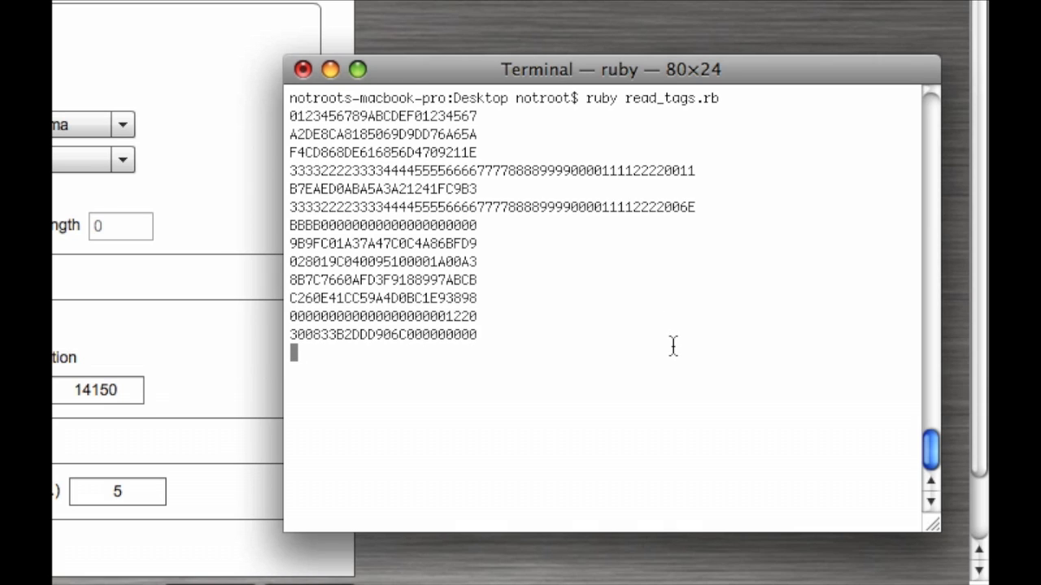